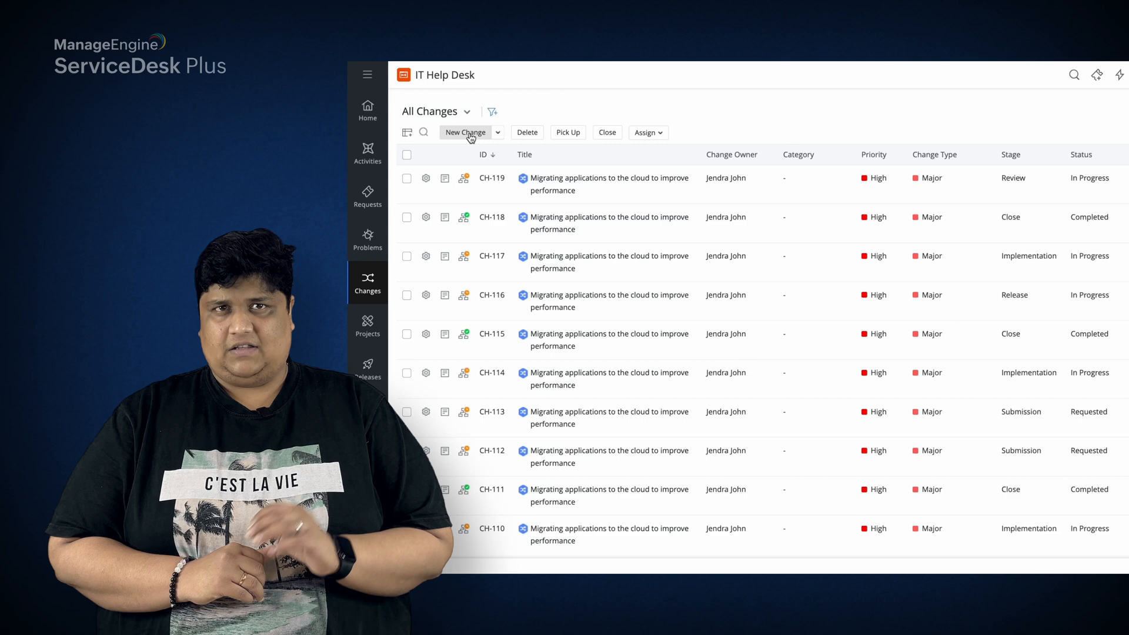
- Create a new change from the 'Migration to the cloud' template and assign a technician to its change roles
left_click(466, 133)
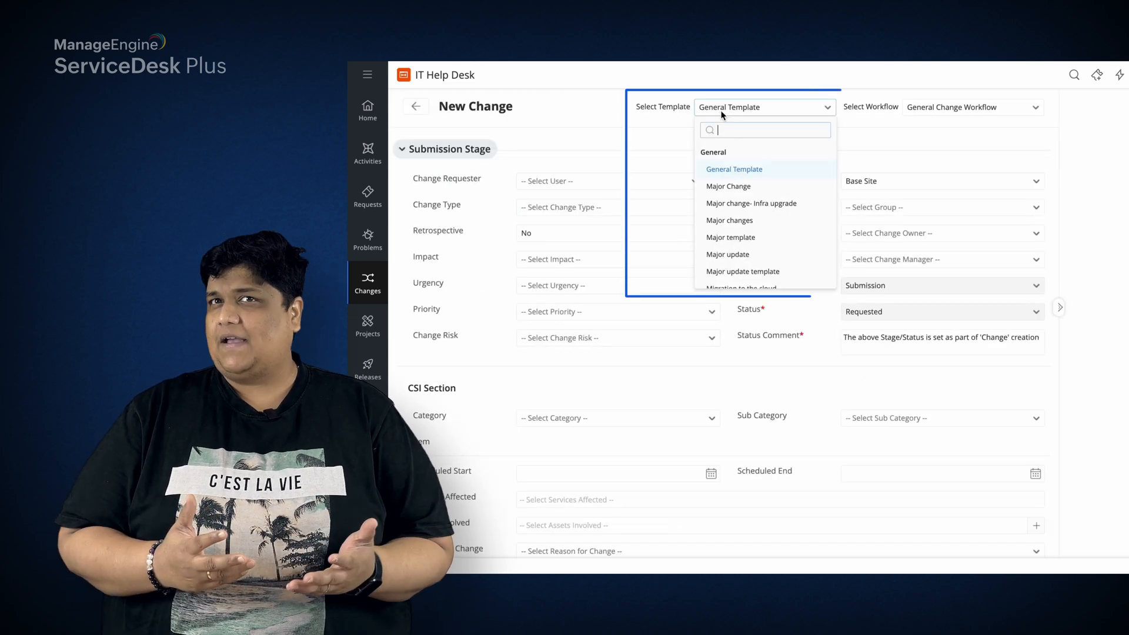
scroll("down", 3)
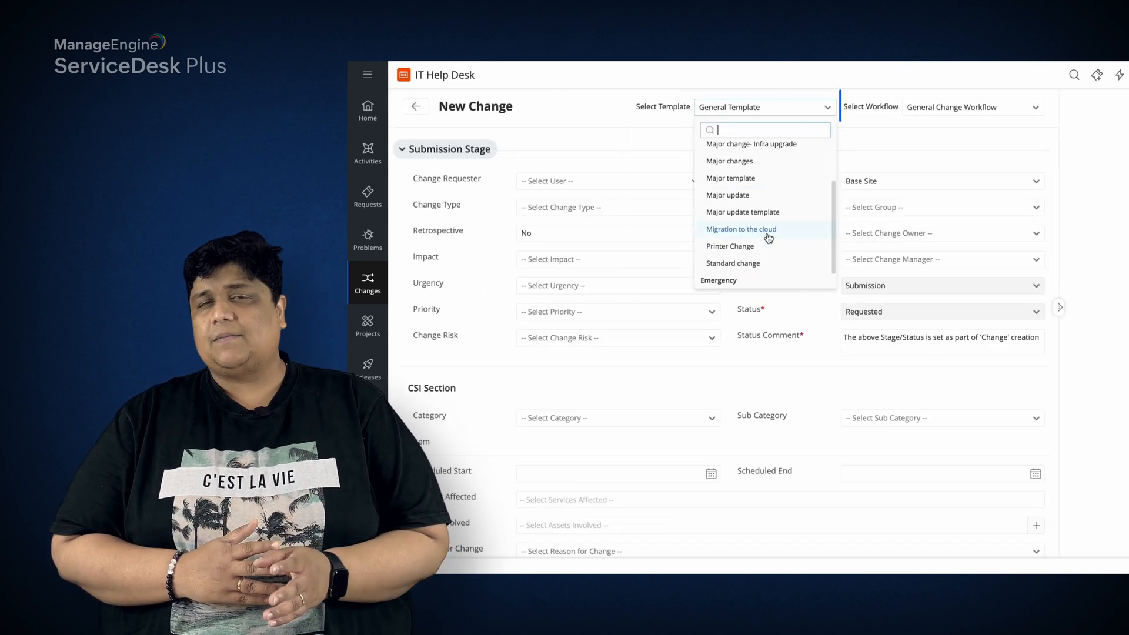
left_click(741, 229)
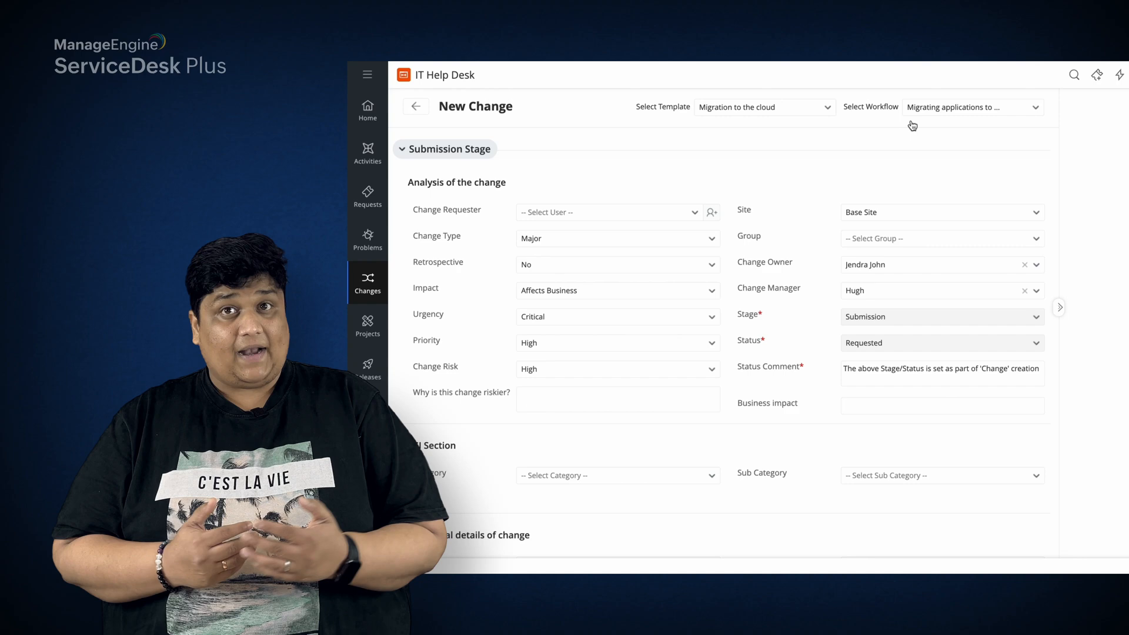
scroll("down", 3)
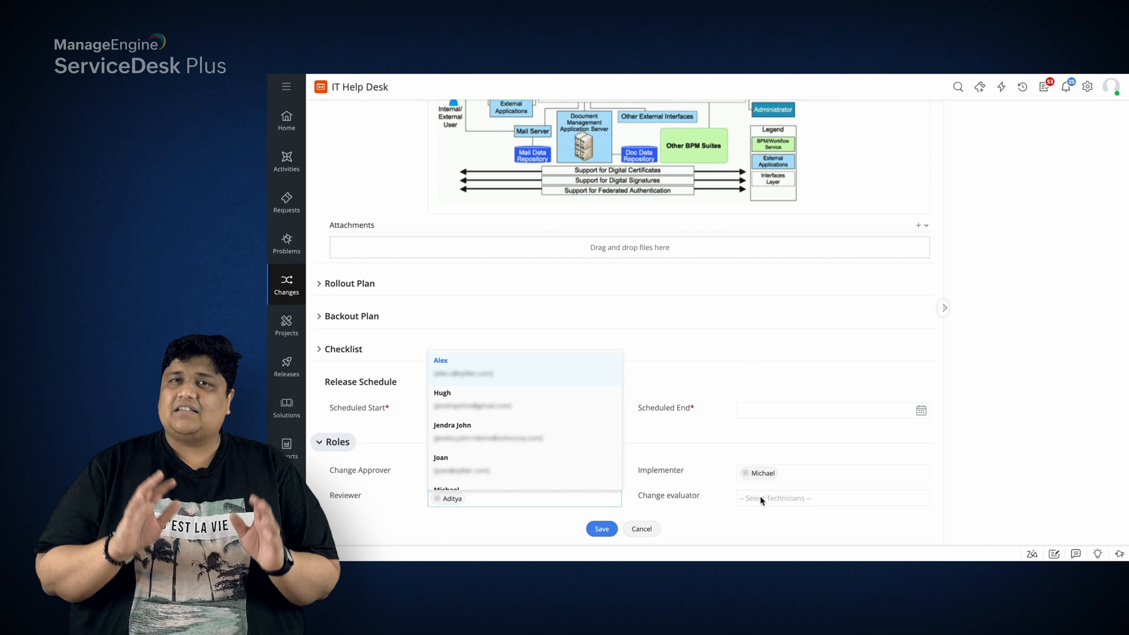
left_click(442, 393)
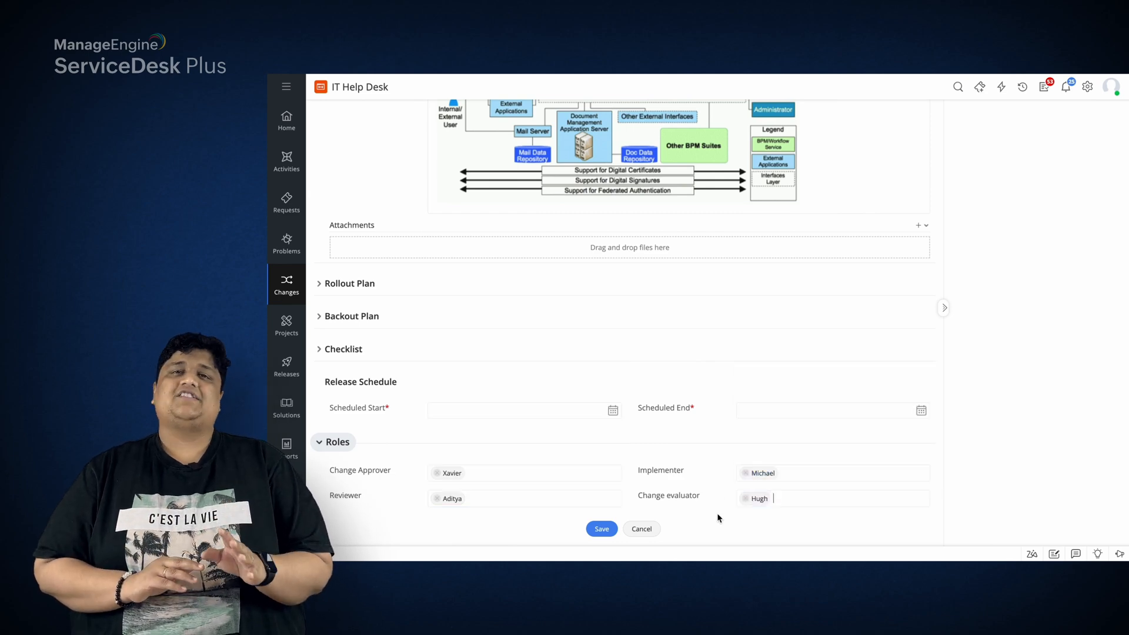
scroll("up", 3)
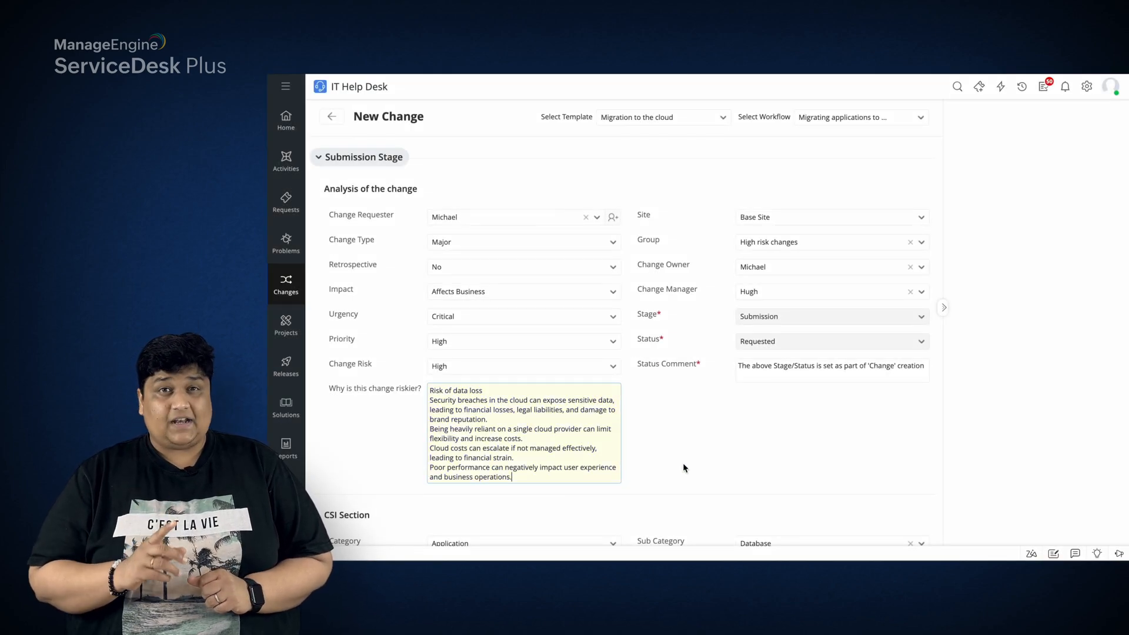
scroll("down", 3)
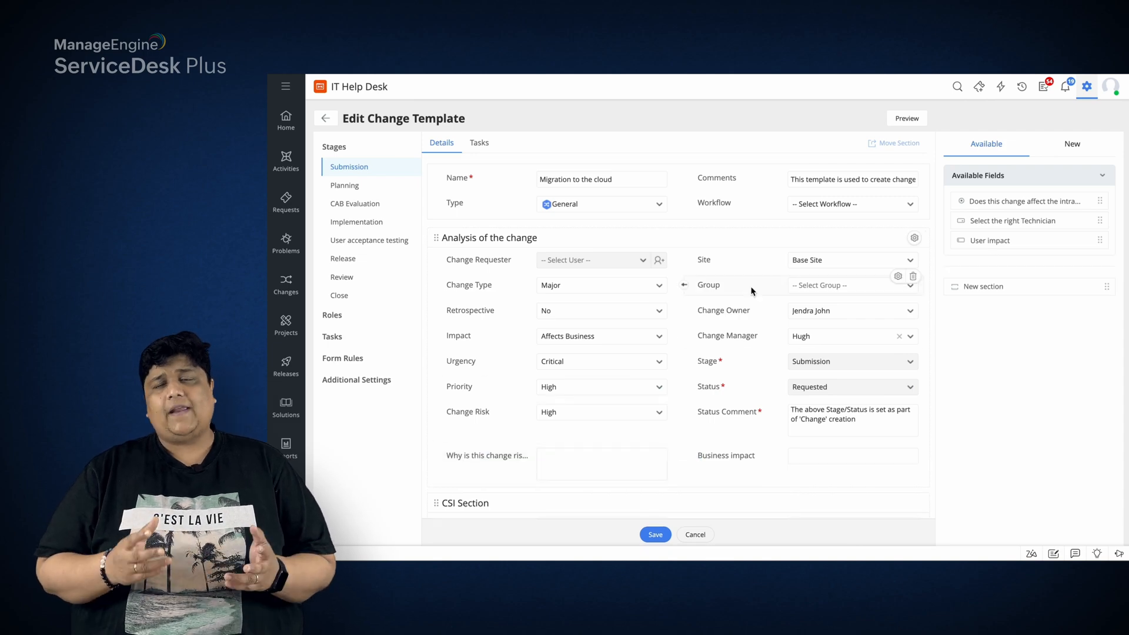
- Review the template's workflows, then tour Change Management's Stage and Status and Change Role settings
left_click(852, 204)
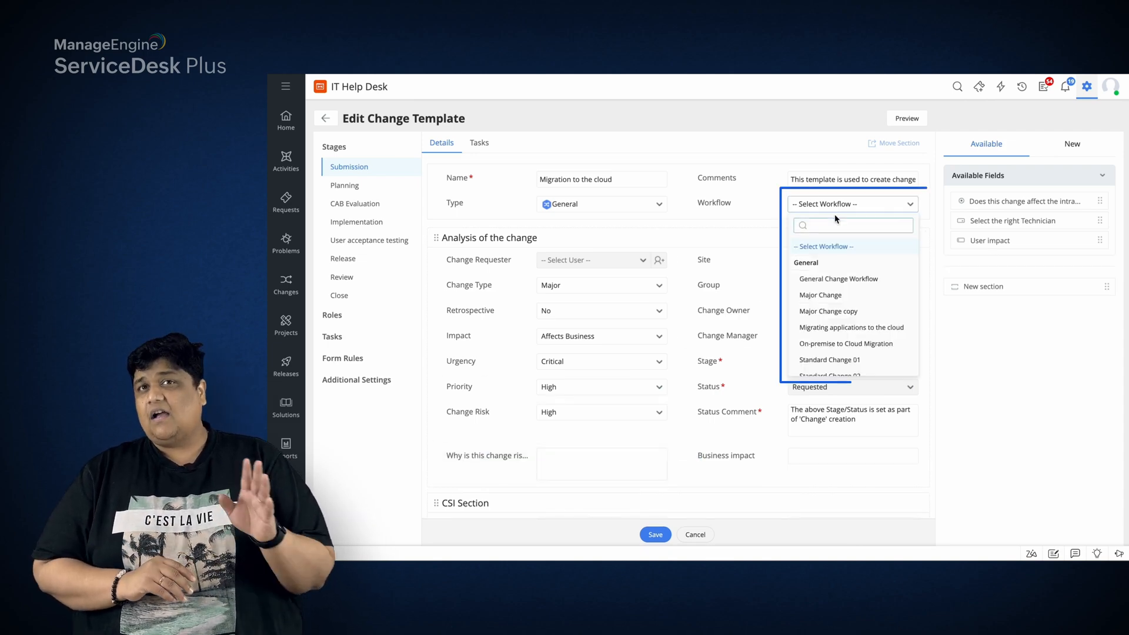
mouse_move(852, 327)
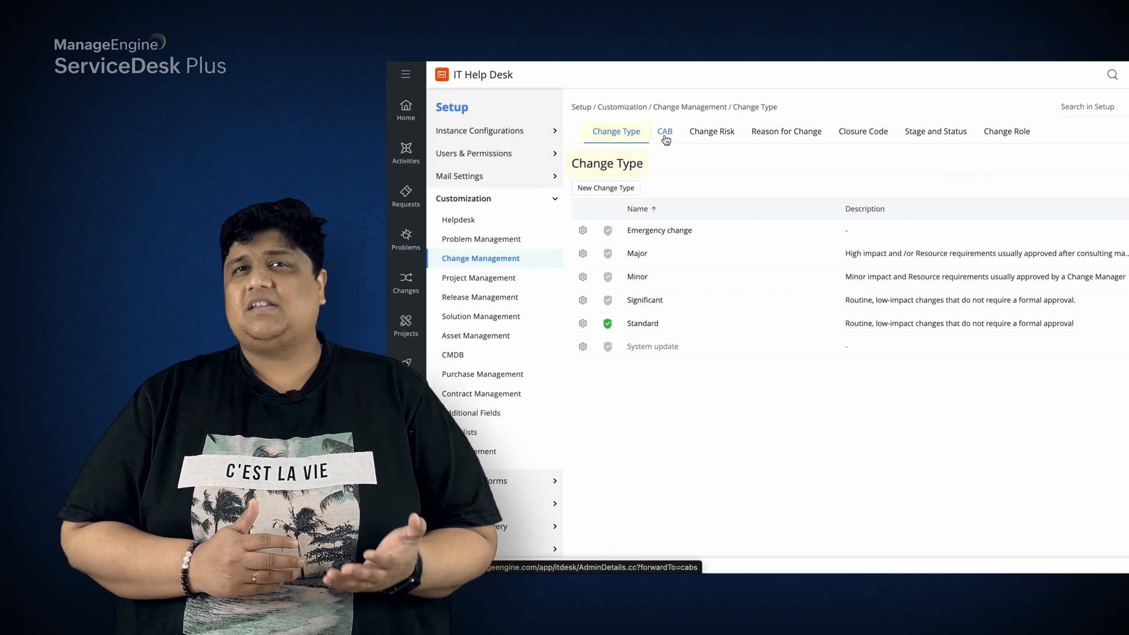
left_click(935, 130)
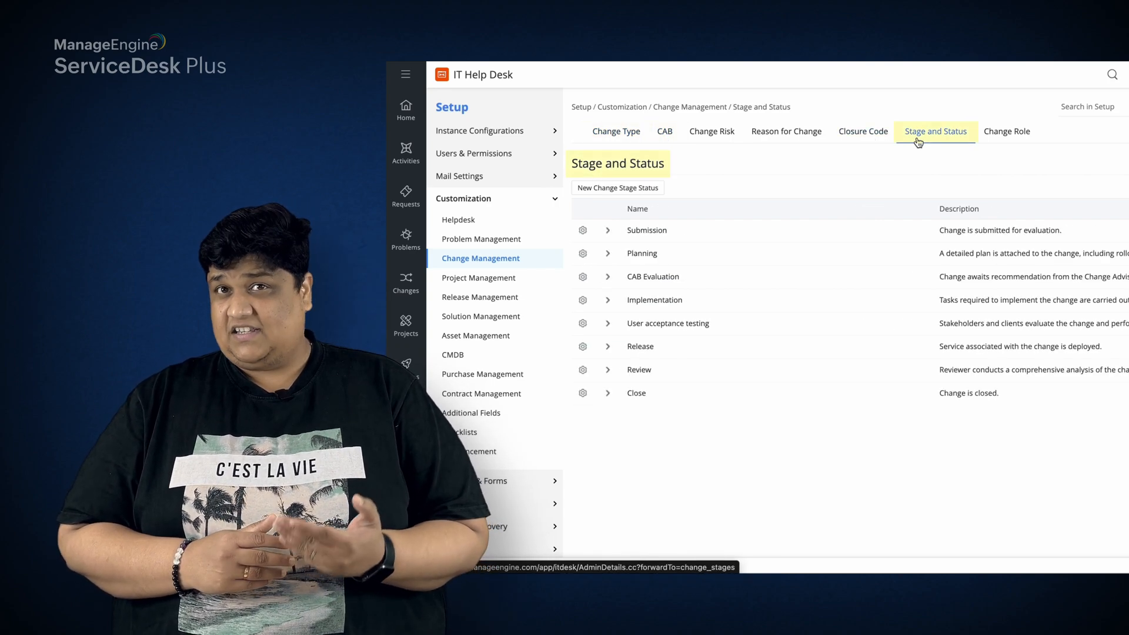
left_click(1005, 130)
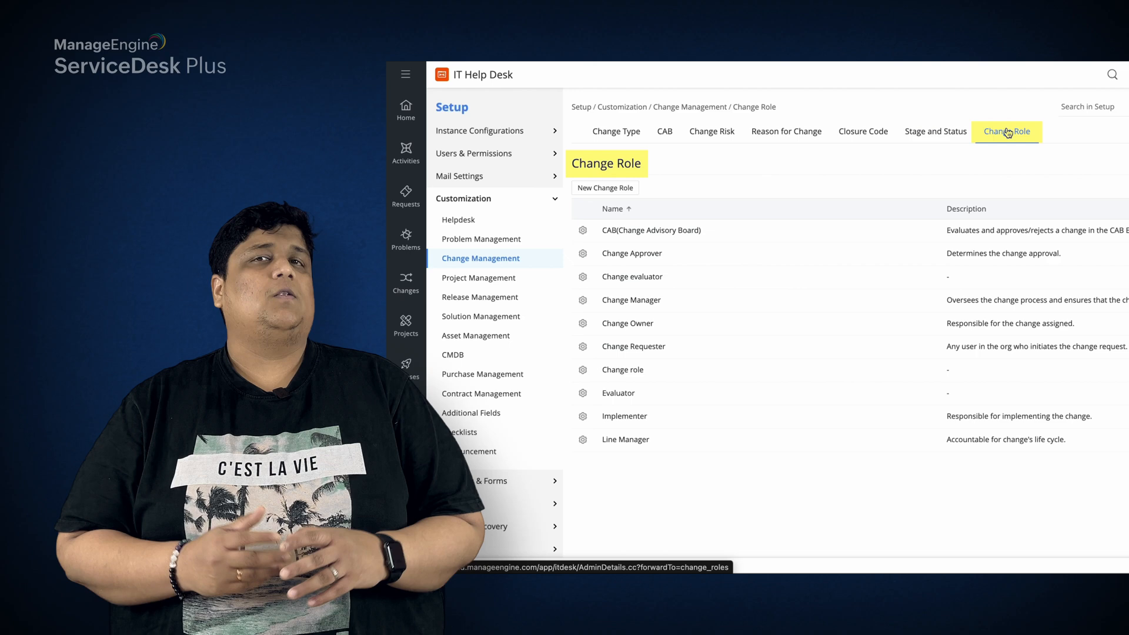
left_click(458, 243)
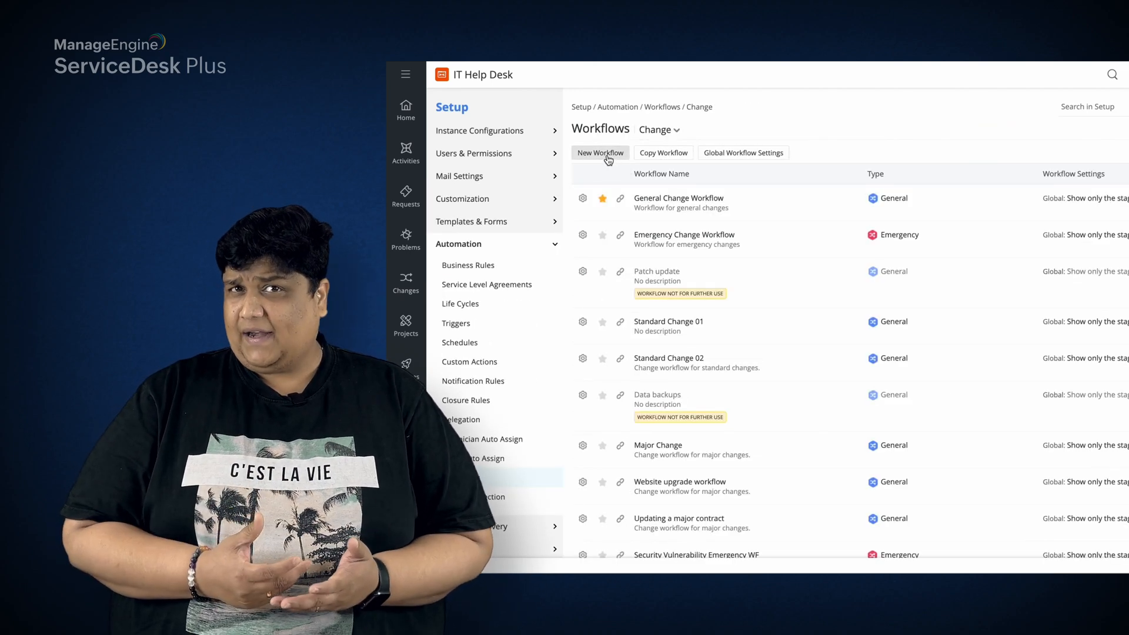
mouse_move(601, 153)
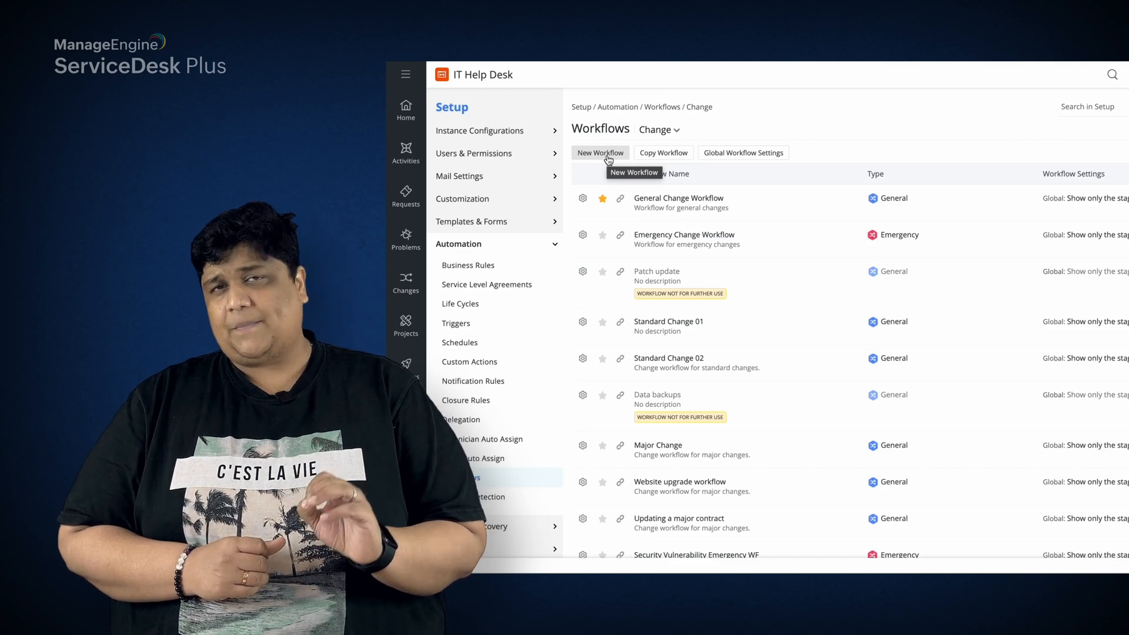
- Create a new change workflow and add a Planning stage after Submission
left_click(600, 153)
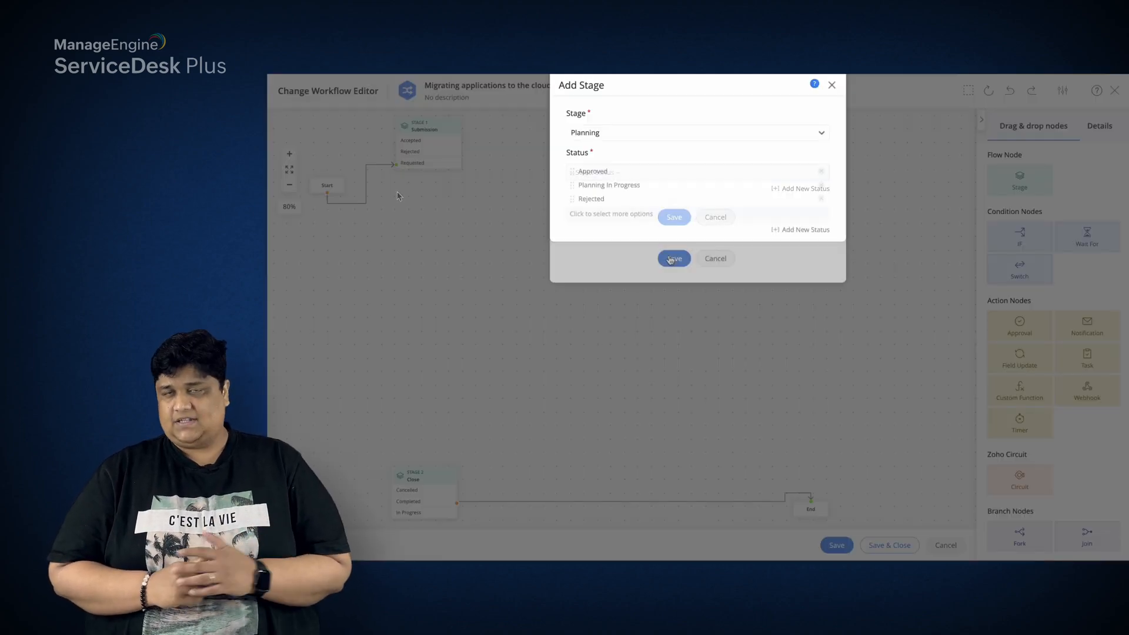
left_click(673, 258)
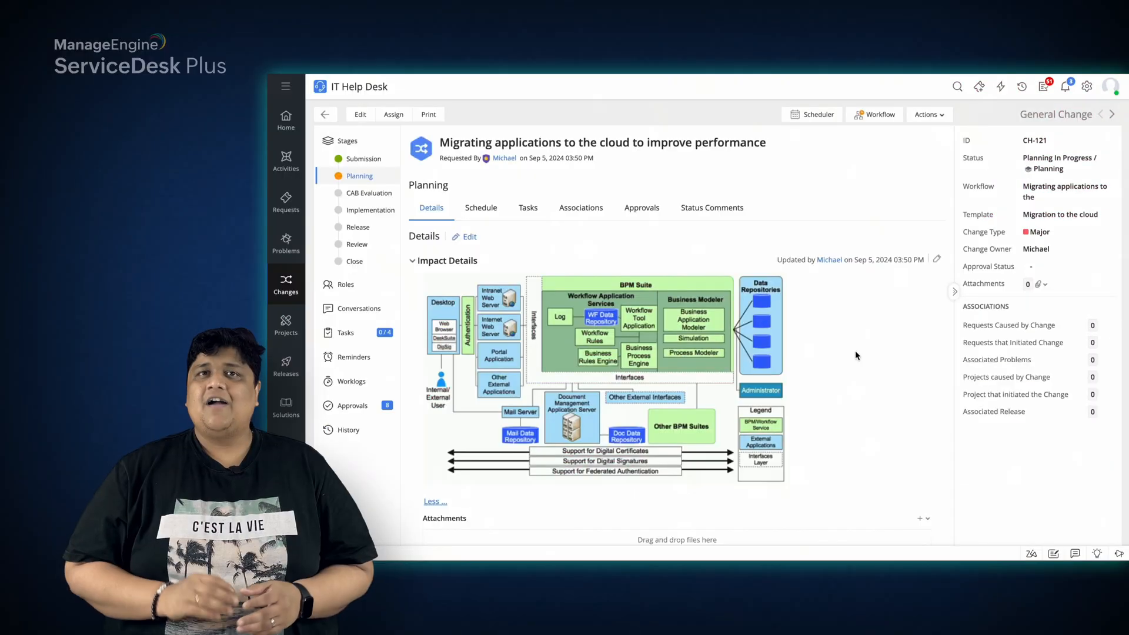
- Add a full-shutdown downtime on CH-121's schedule ending Sep 17, 2024 2:00 pm and apply it
left_click(347, 140)
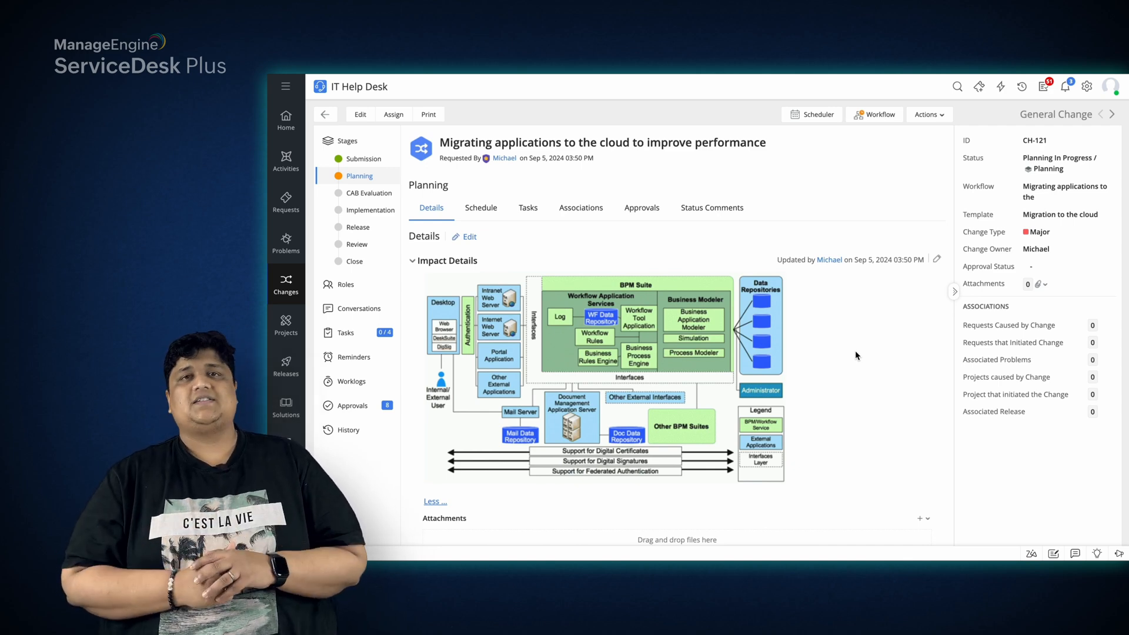
scroll("down", 3)
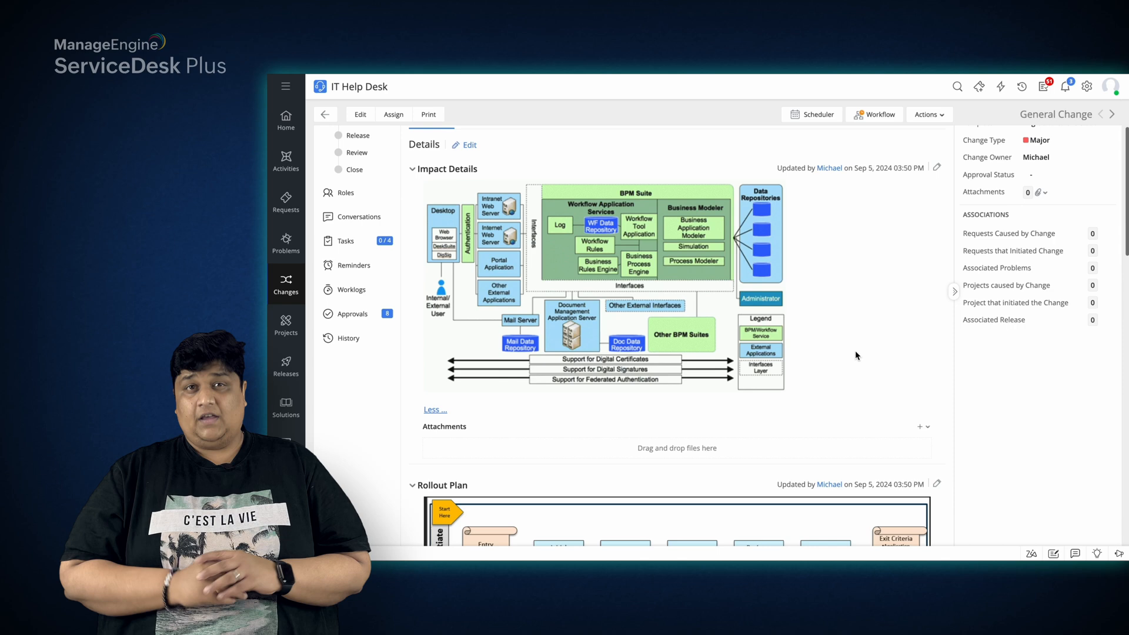
scroll("down", 3)
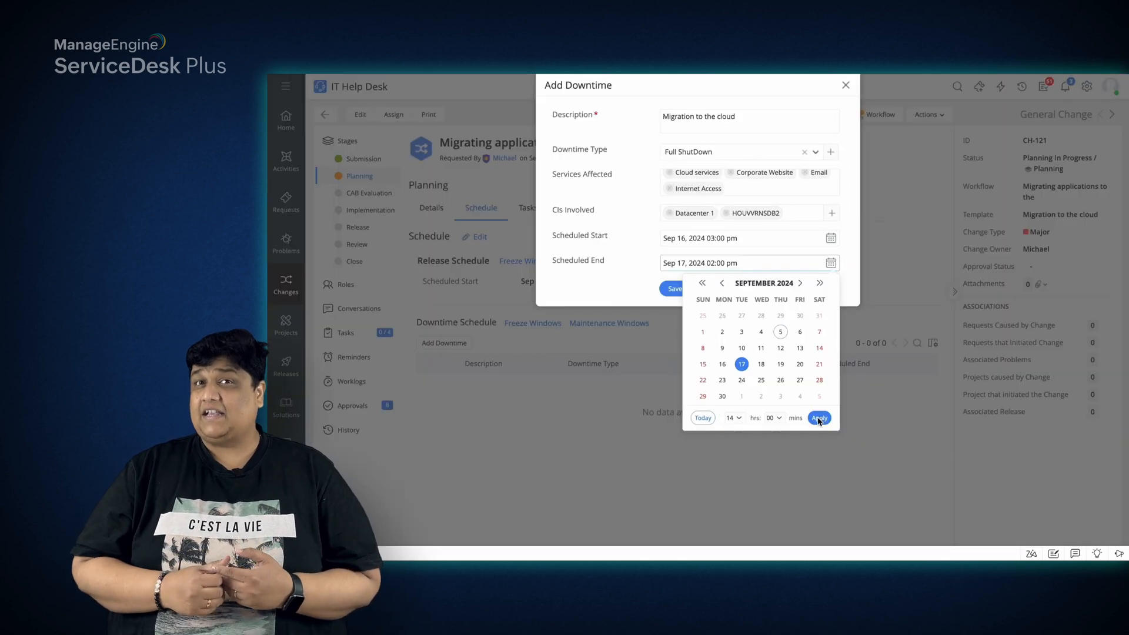
left_click(818, 418)
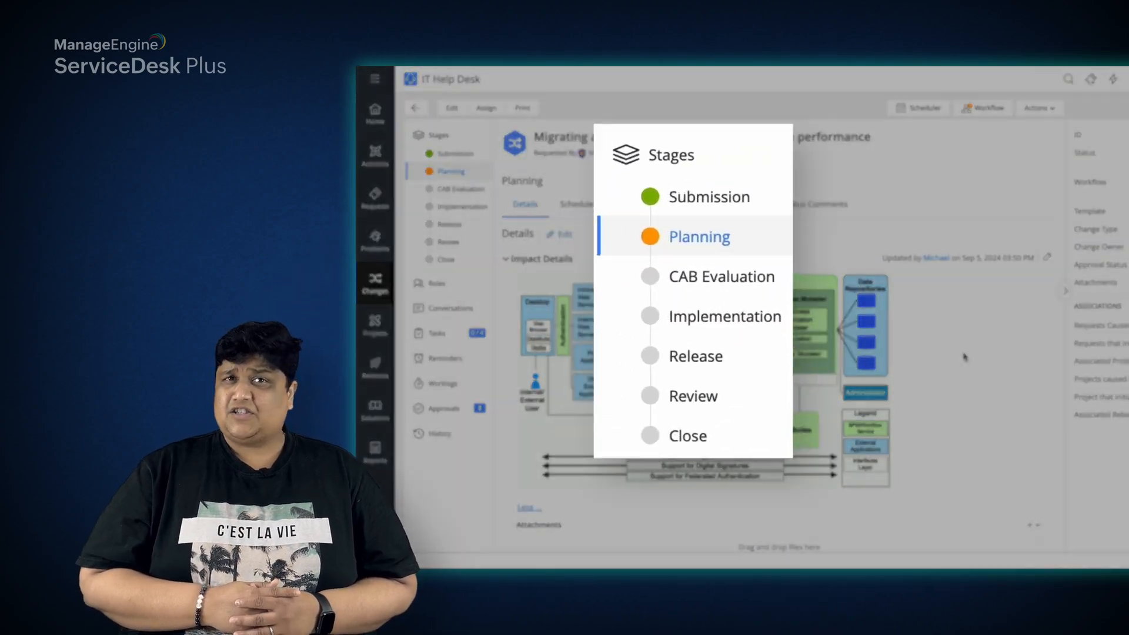
- Move CH-121 to CAB Evaluation, save the recommendation and add approvers to the Security CAB level
left_click(723, 275)
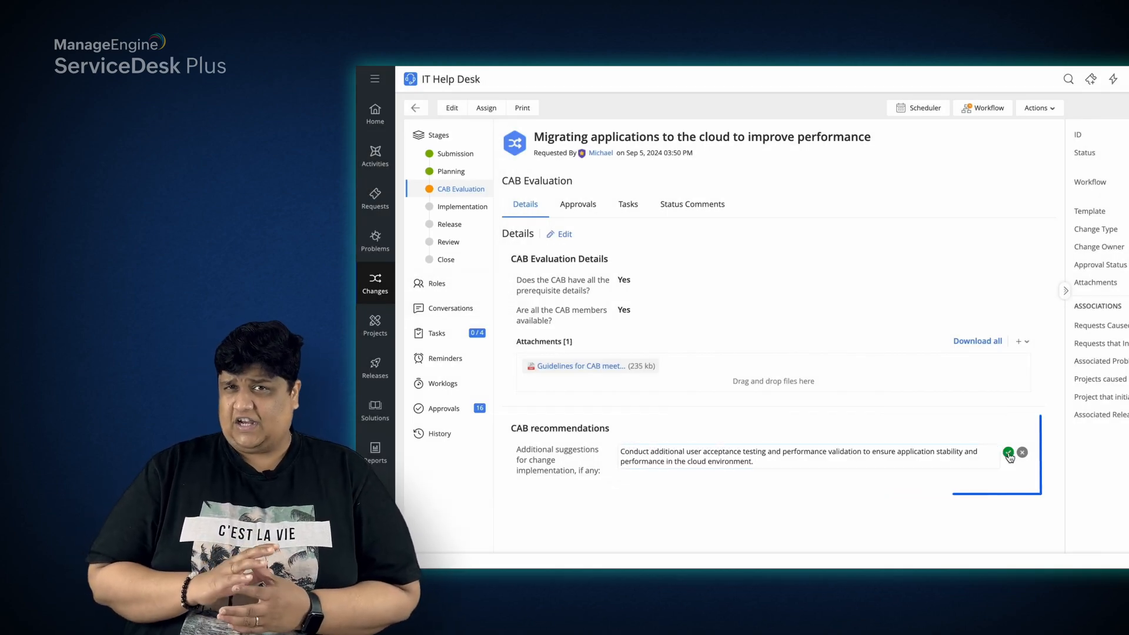
left_click(1008, 451)
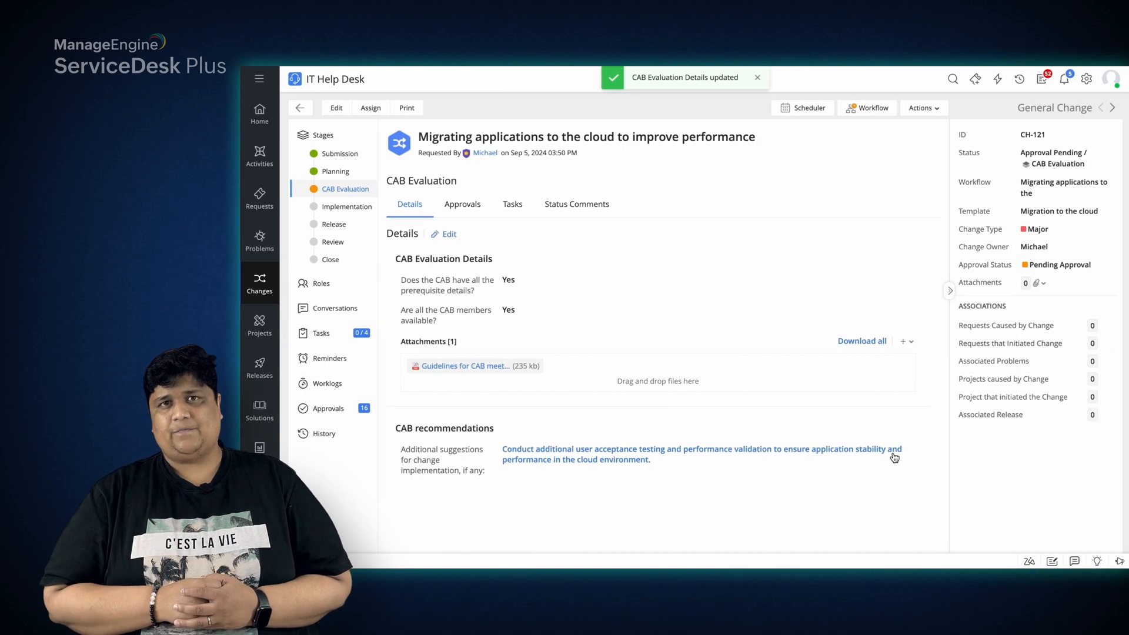
left_click(463, 204)
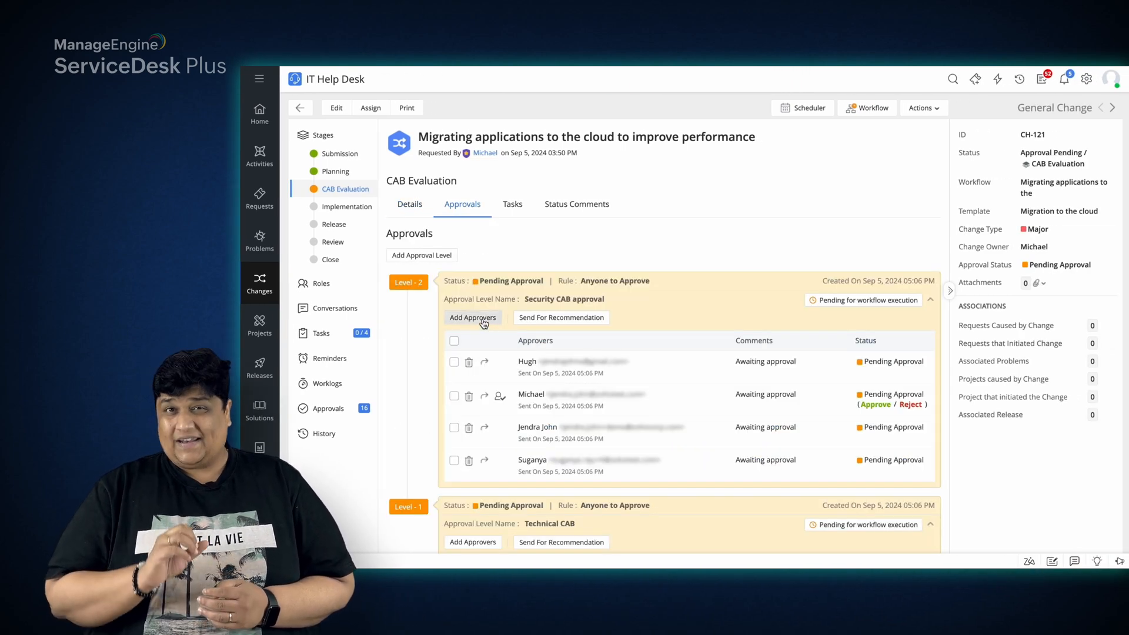
left_click(473, 318)
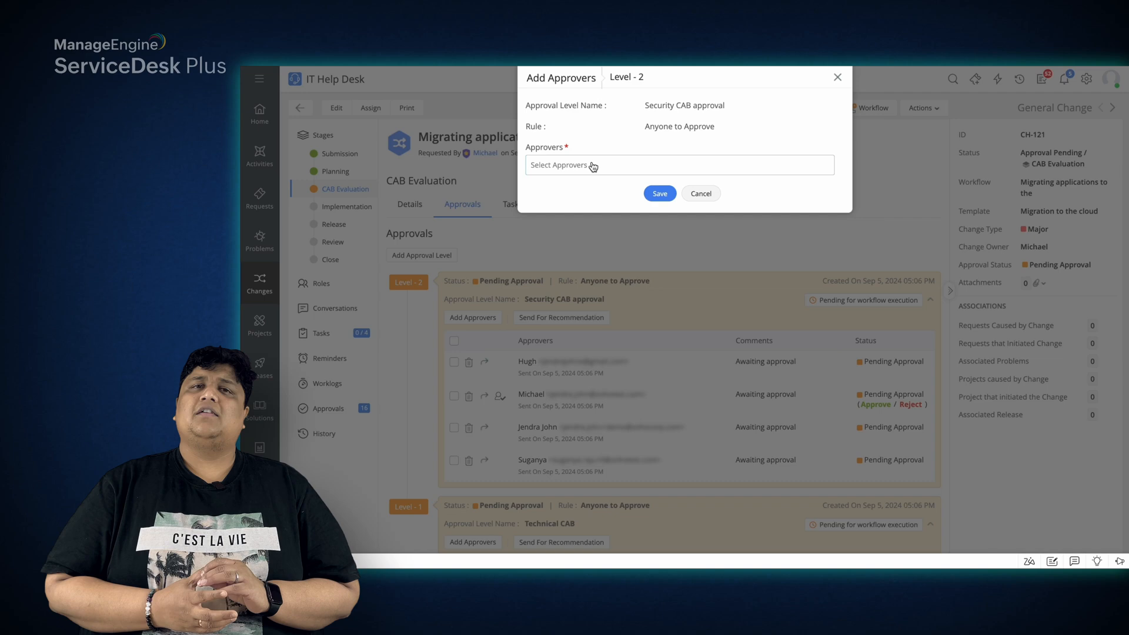
left_click(677, 164)
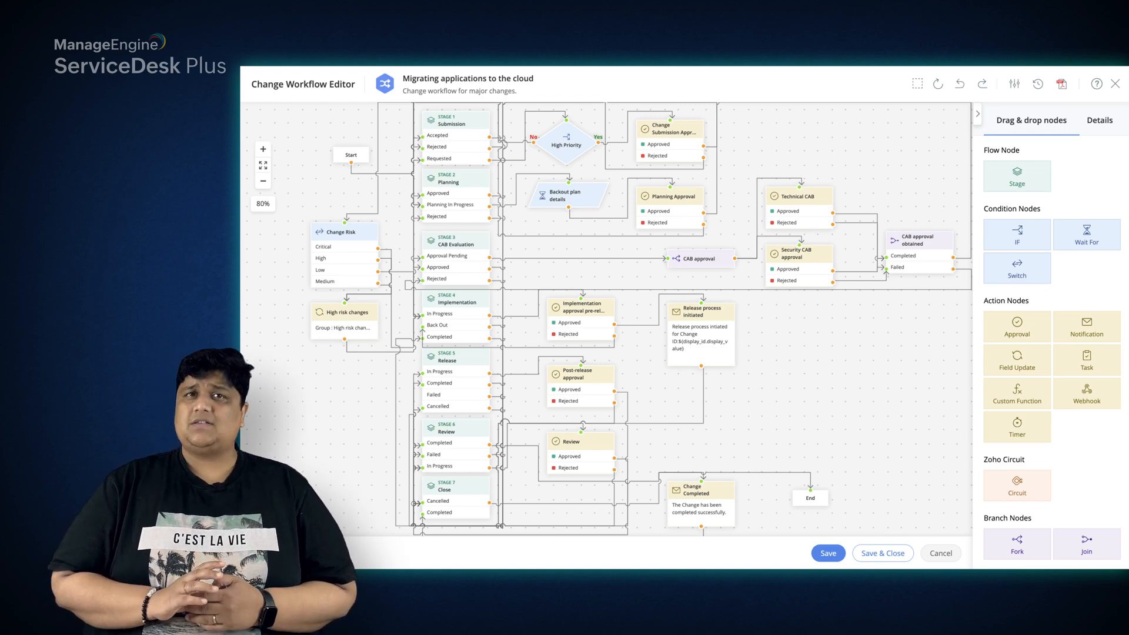
left_click(700, 258)
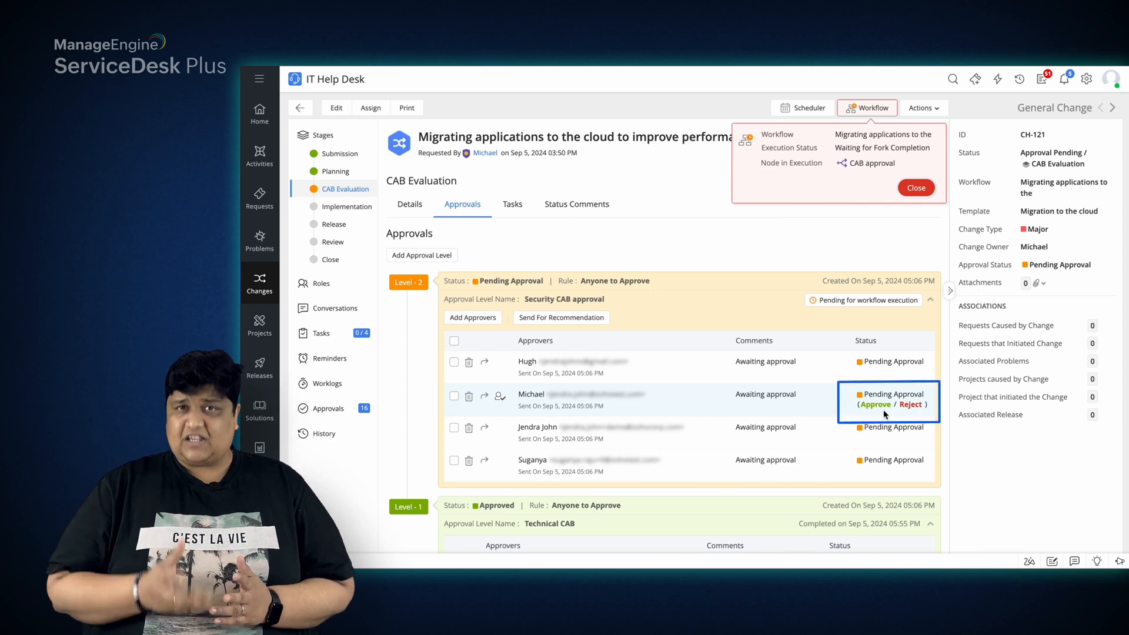
- Approve the Security CAB level and advance CH-121 into Implementation
left_click(876, 403)
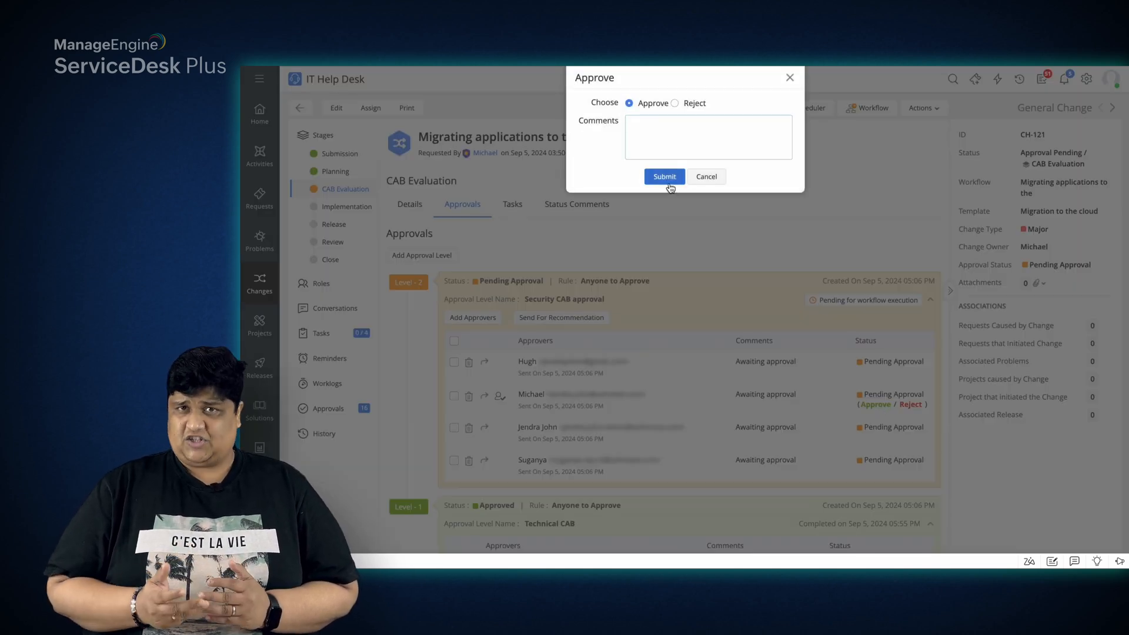
left_click(664, 176)
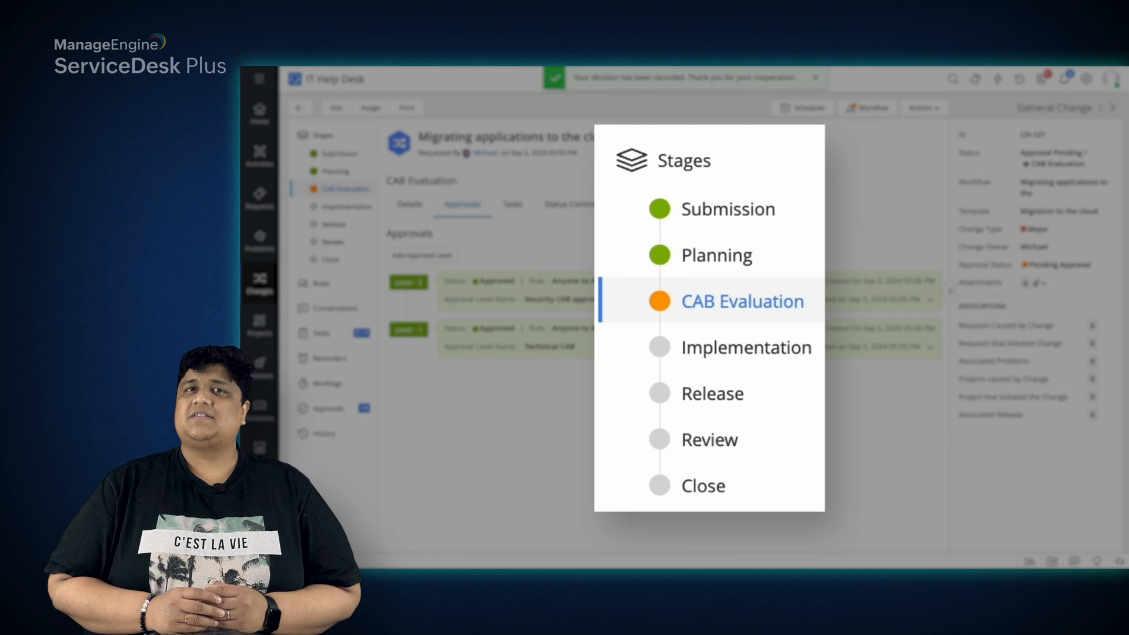
left_click(756, 351)
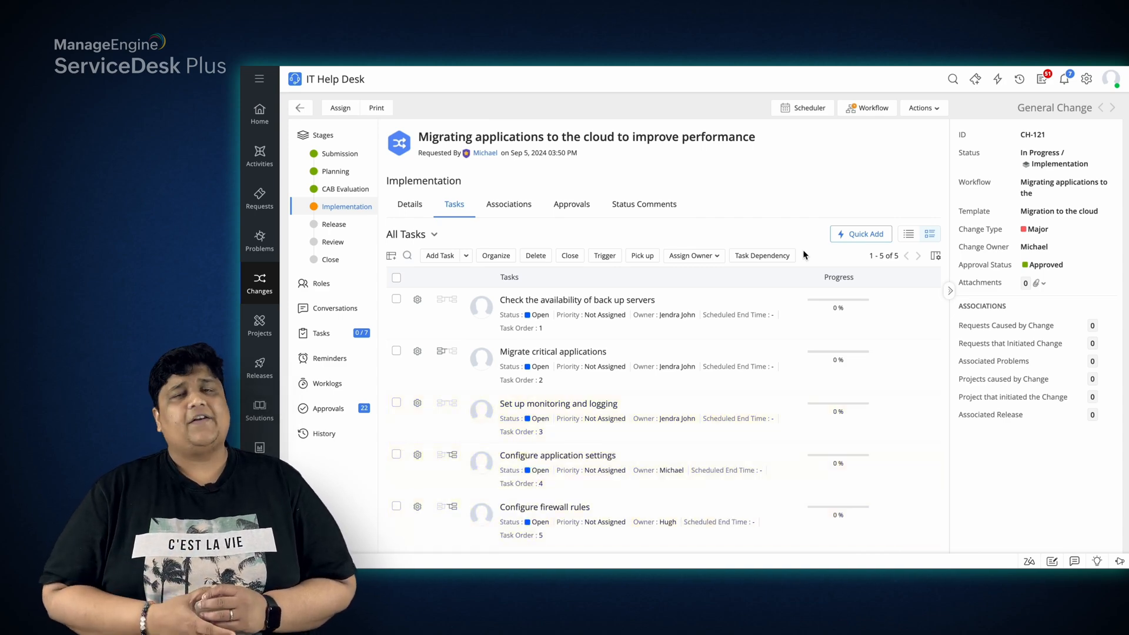
mouse_move(761, 255)
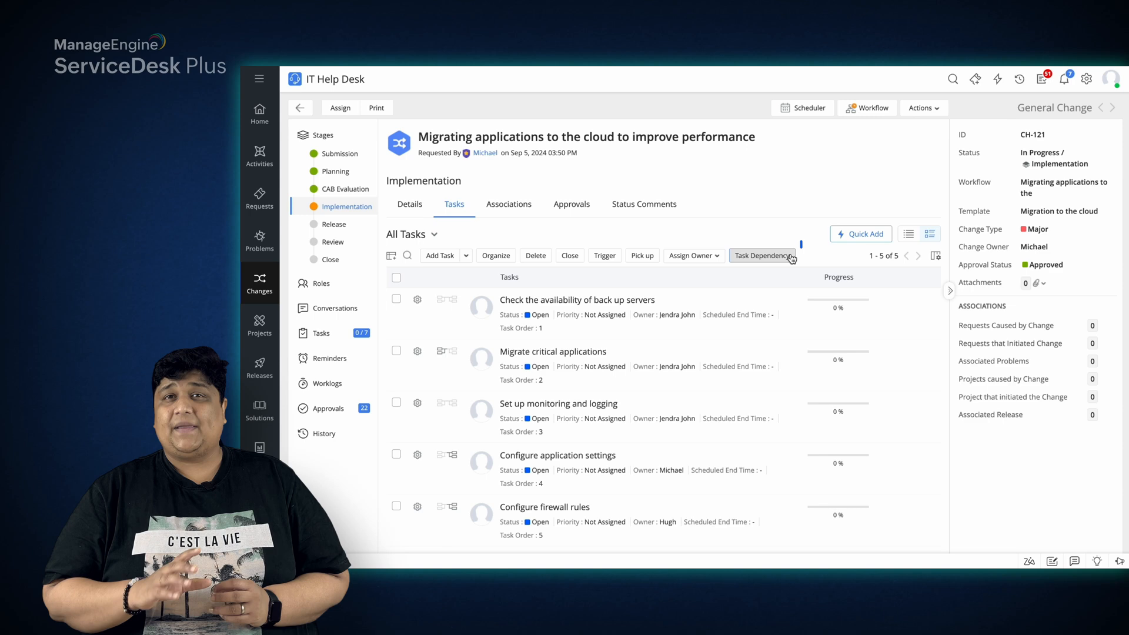
- Set task dependencies and close the 'Set up monitoring and logging' implementation task
left_click(761, 255)
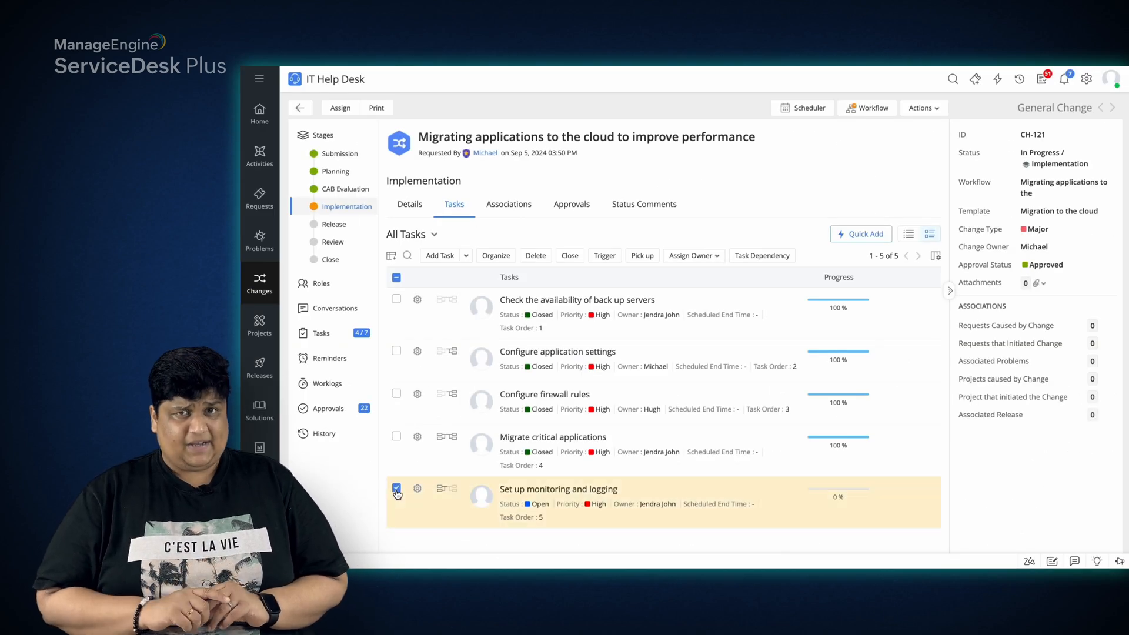
left_click(570, 255)
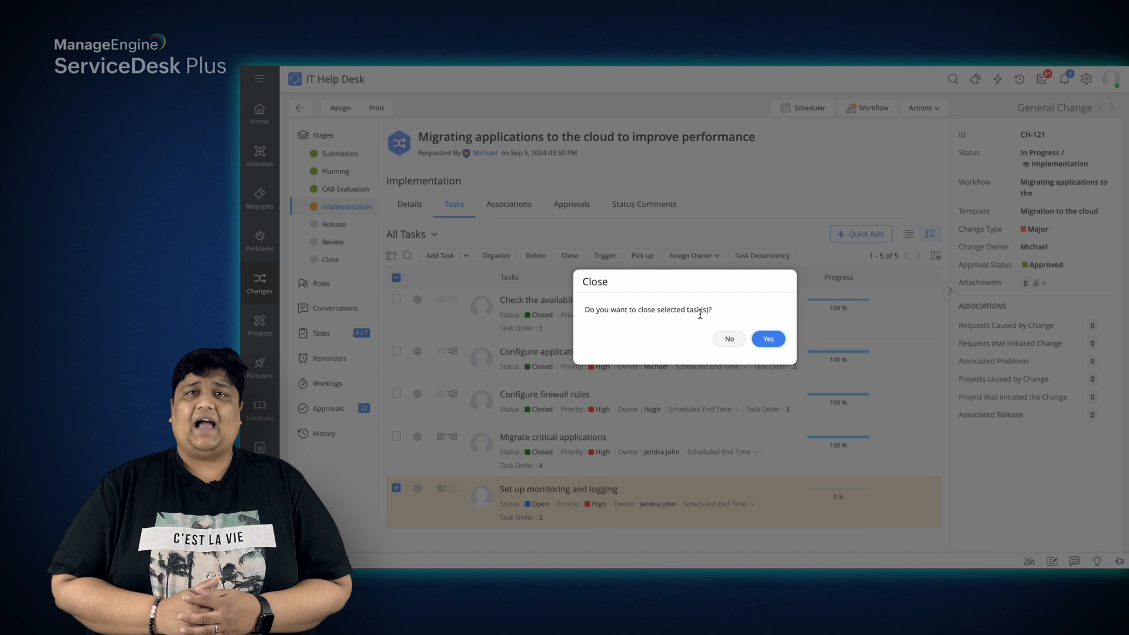
left_click(768, 338)
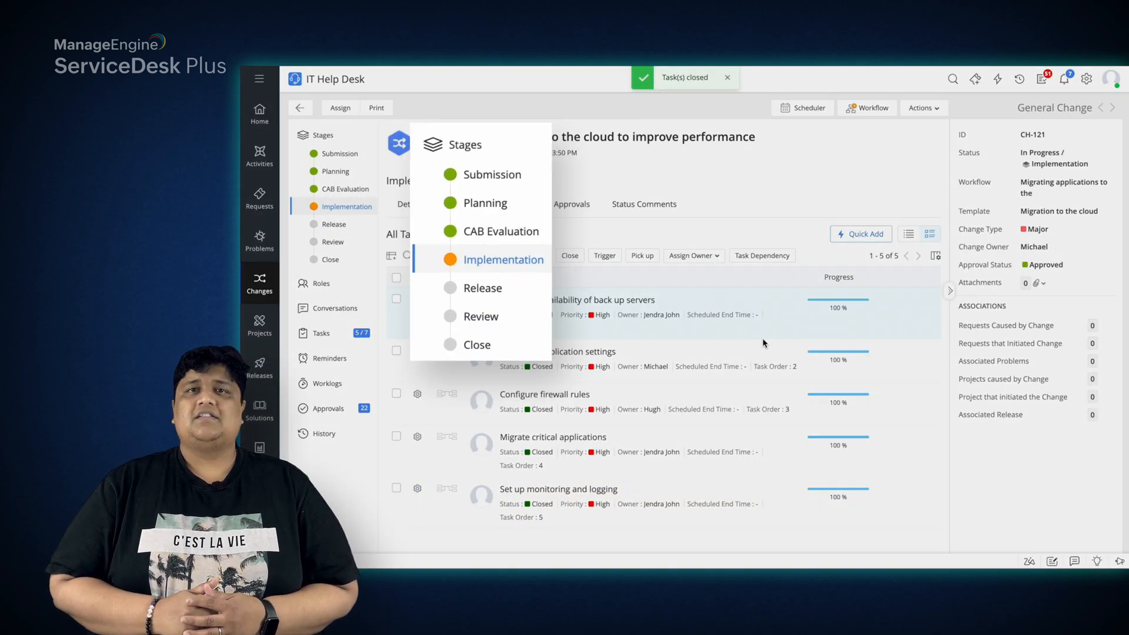
left_click(483, 287)
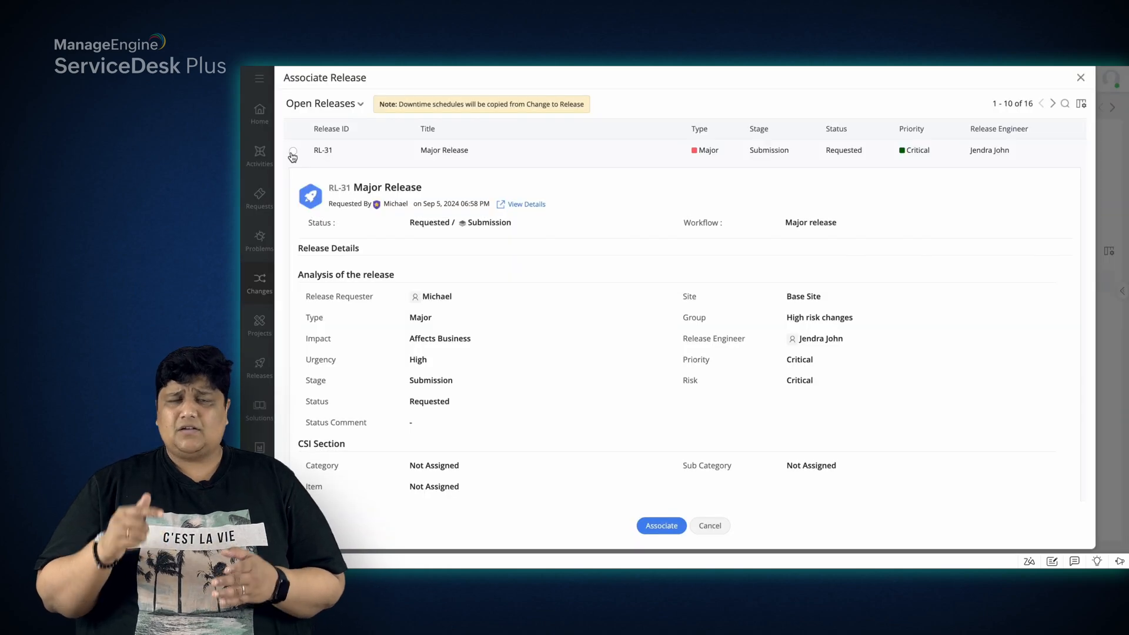
- Associate Major Release RL-31 with CH-121 and close it as Closed - Completed
left_click(660, 526)
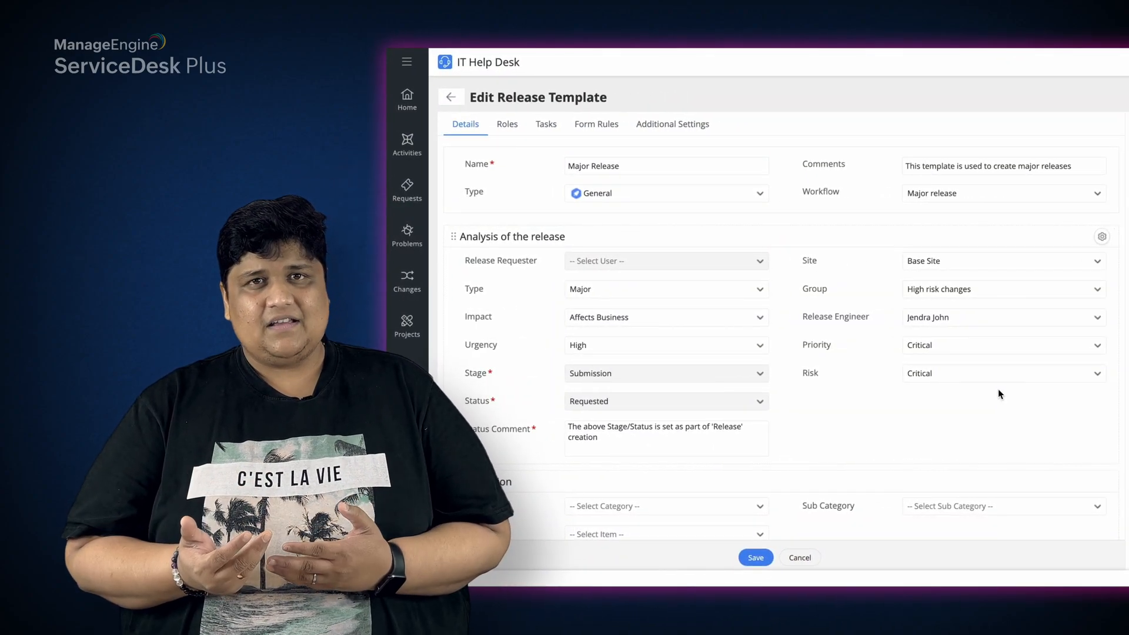
left_click(507, 124)
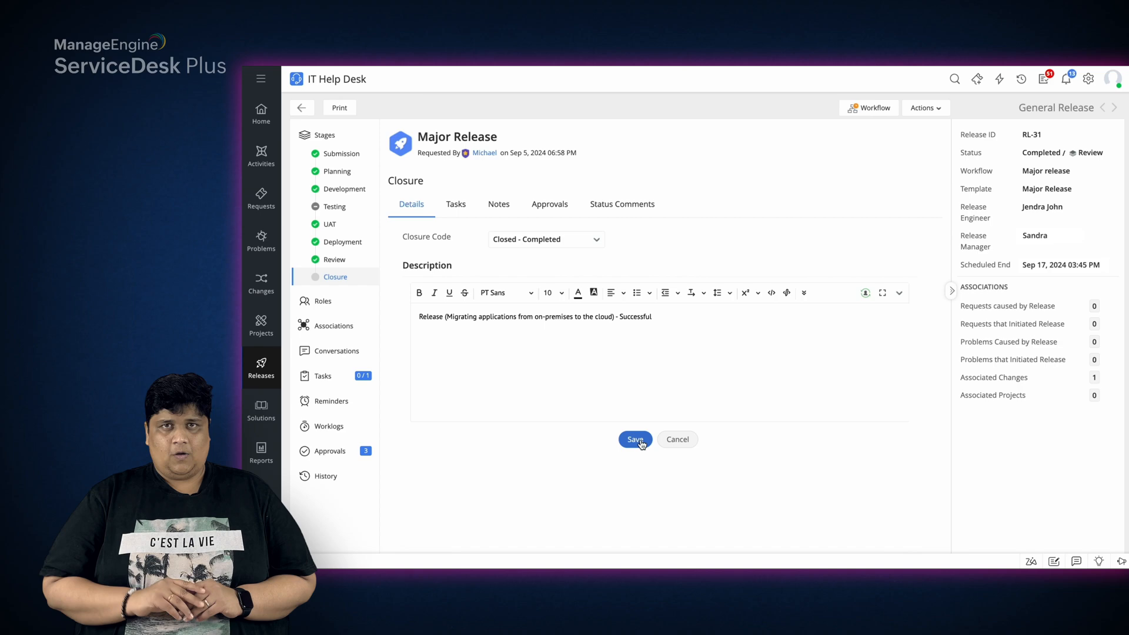
left_click(634, 438)
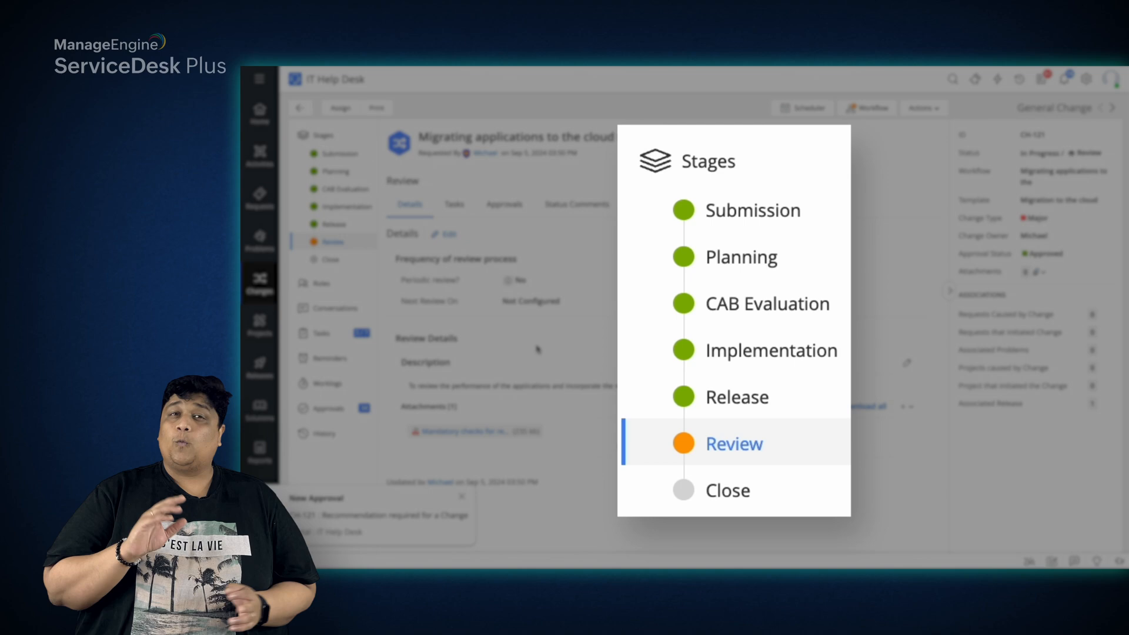
- Advance CH-121 from Review to Close and set its closure code to Closed - Completed
left_click(536, 349)
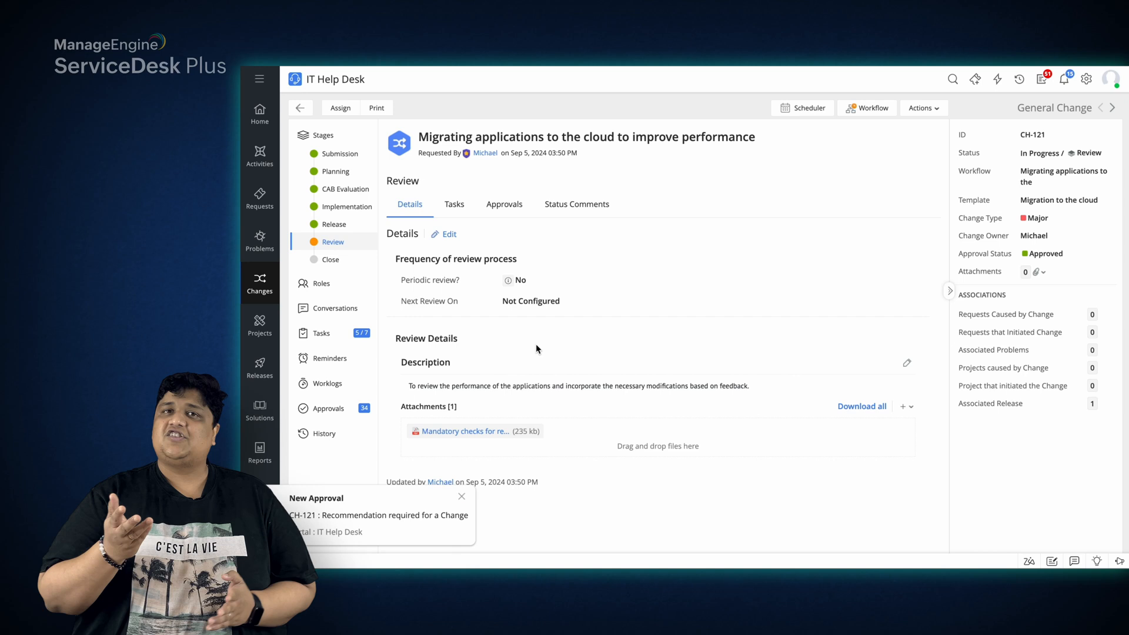
left_click(330, 258)
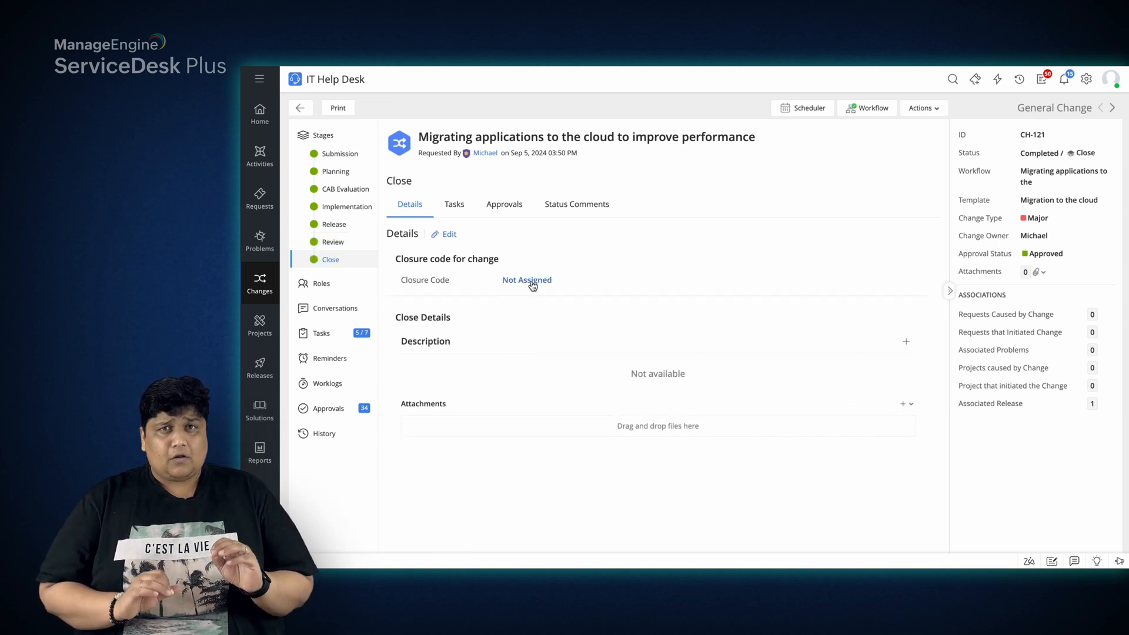
left_click(527, 280)
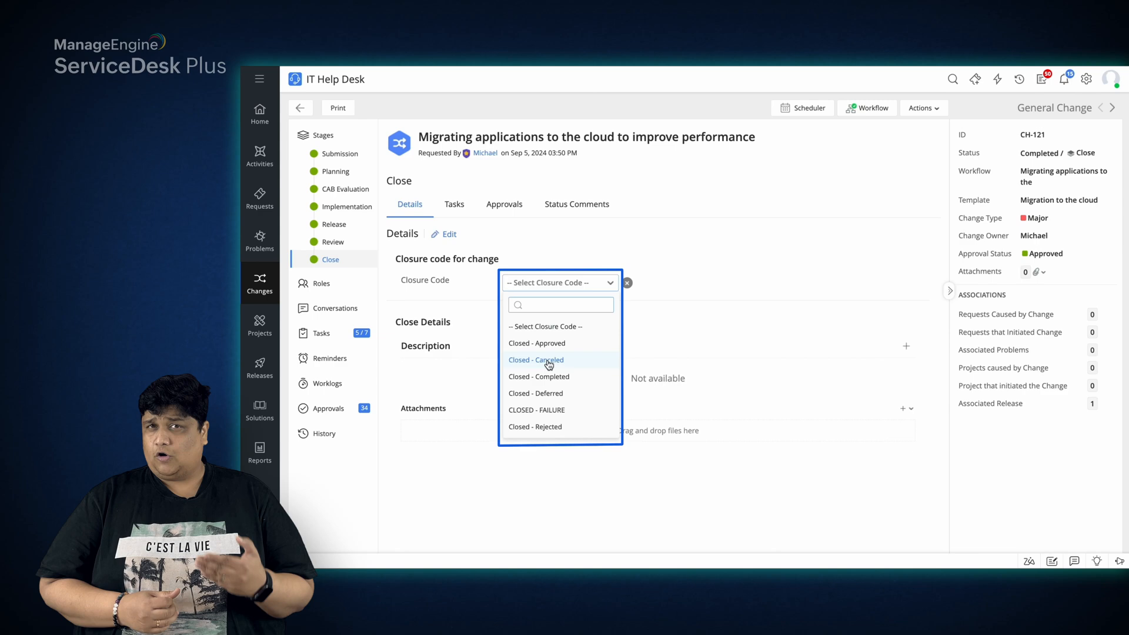
left_click(539, 376)
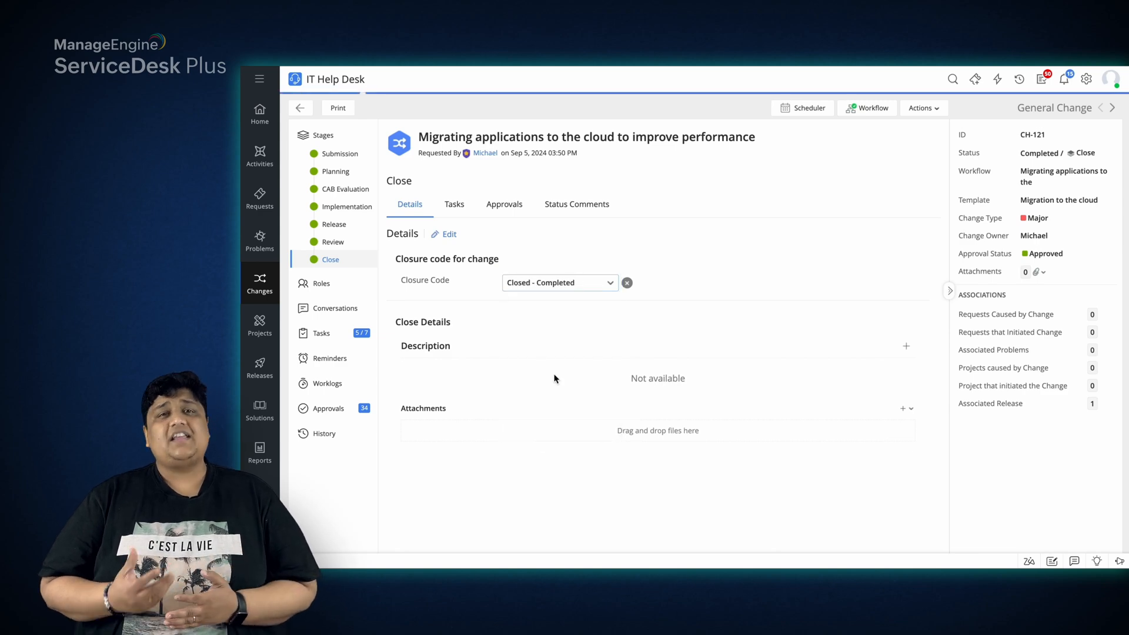